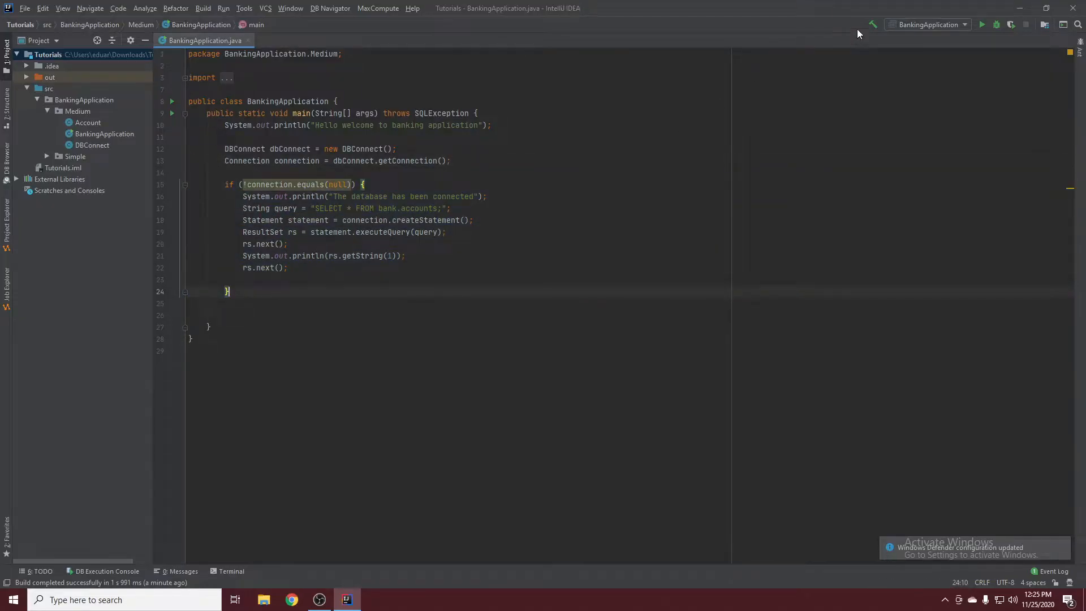
# Run BankingApplication, see the 'No suitable driver found' PostgreSQL error, and close the Run panel.
pyautogui.click(981, 24)
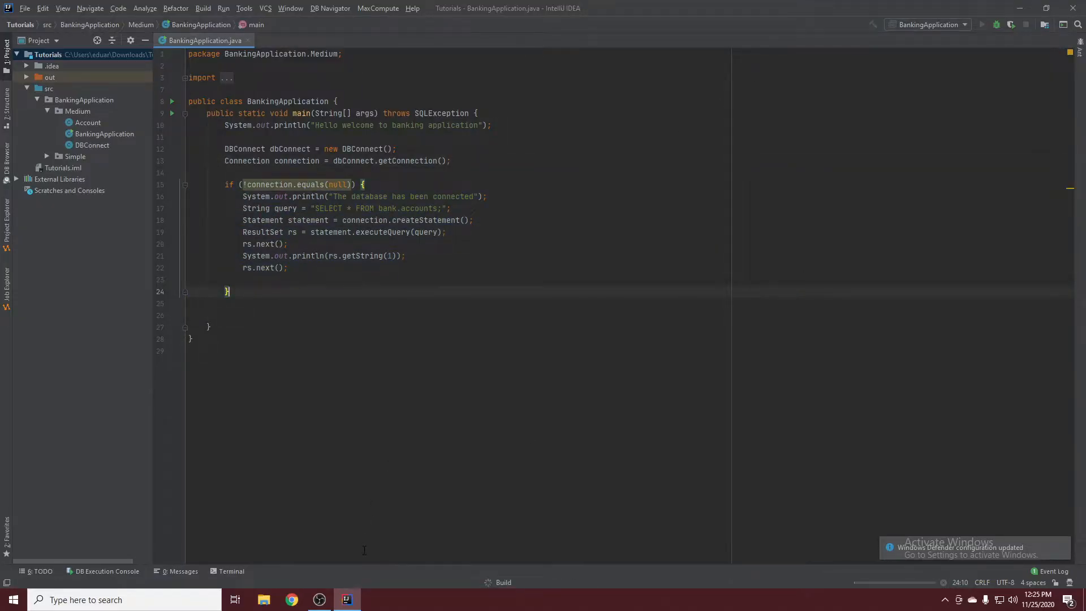
pyautogui.click(982, 25)
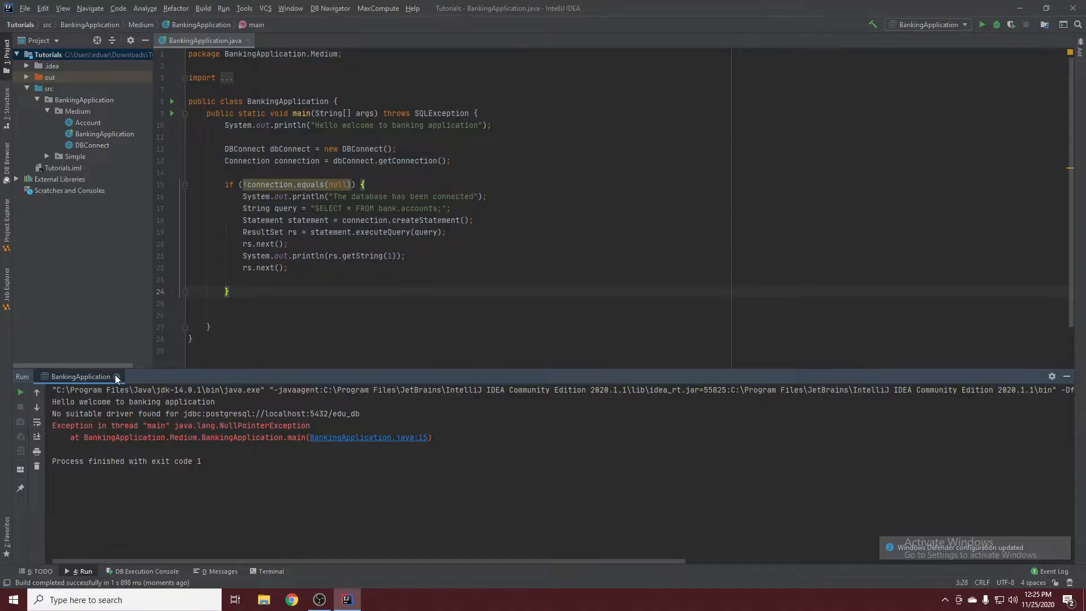
pyautogui.click(291, 600)
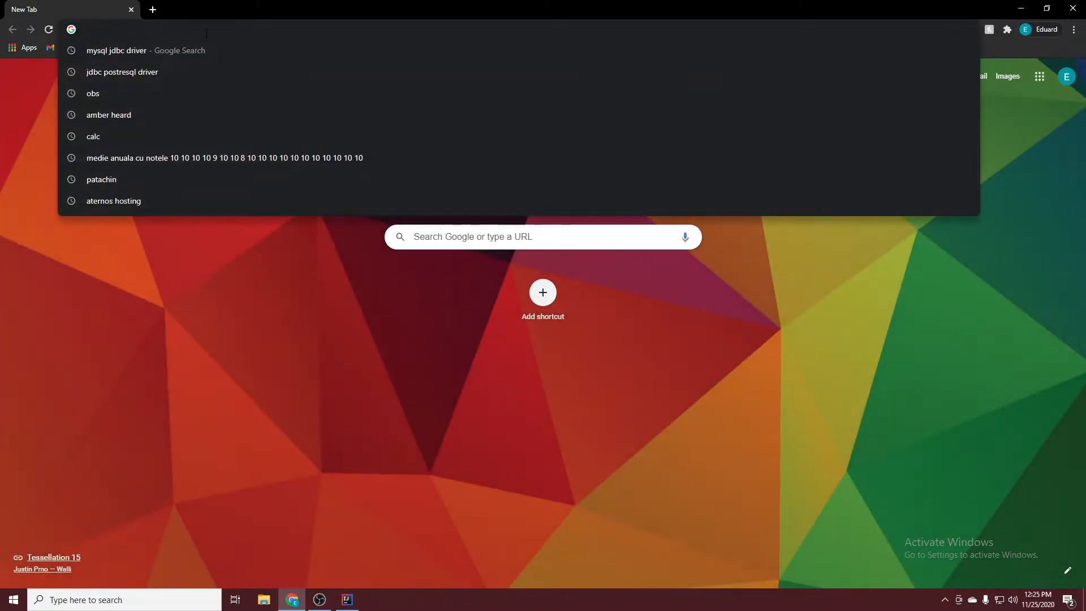
# Load jdbc.postgresql.org/download.html in a new Chrome tab.
pyautogui.write('https://jdbc.postgresql.org/download.html')
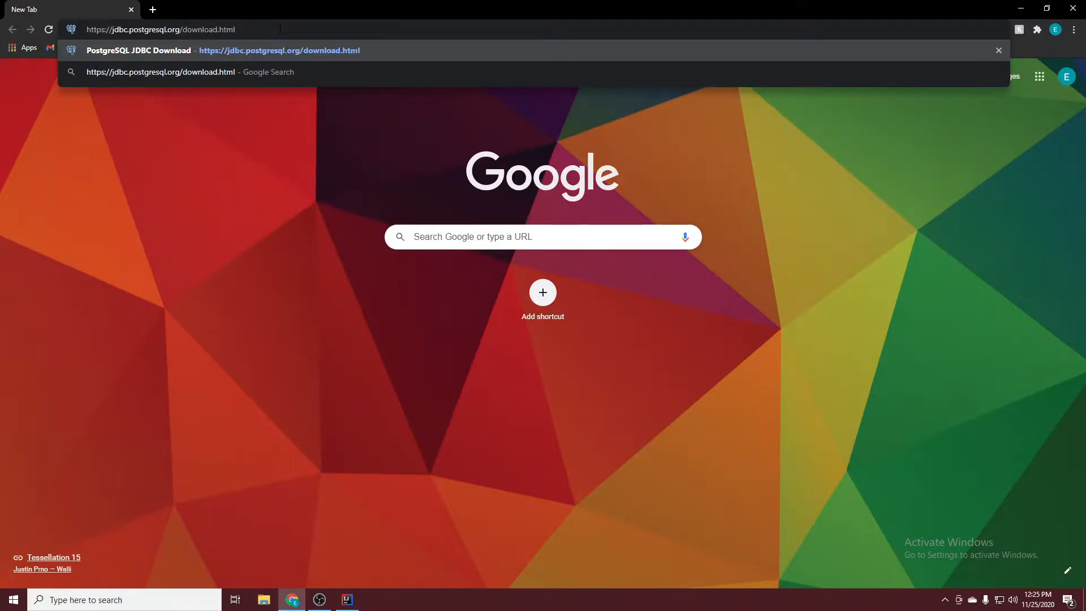
pyautogui.doubleClick(153, 29)
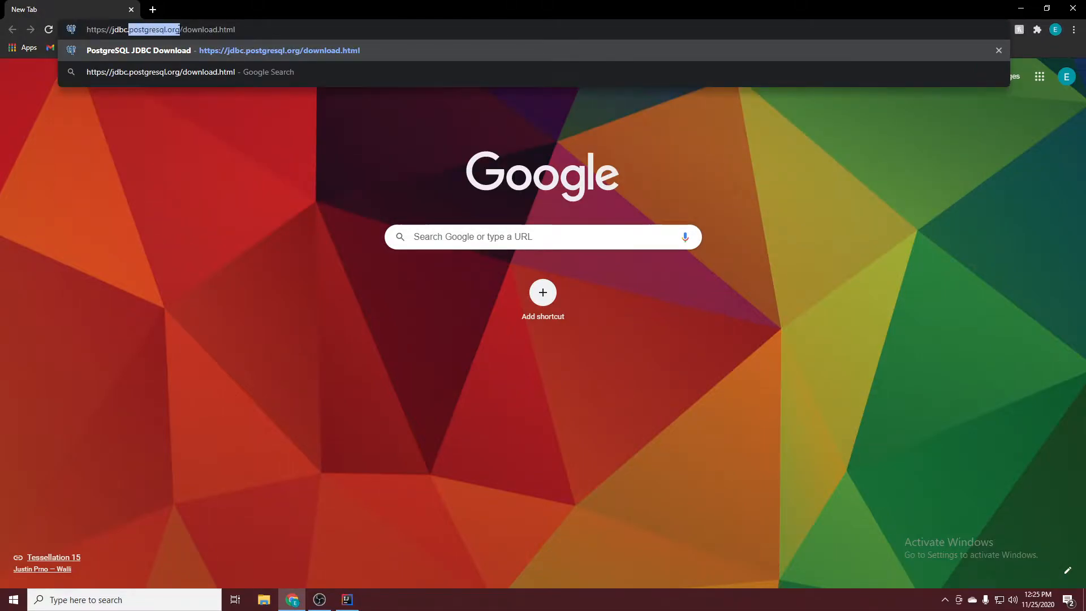
pyautogui.press('Enter')
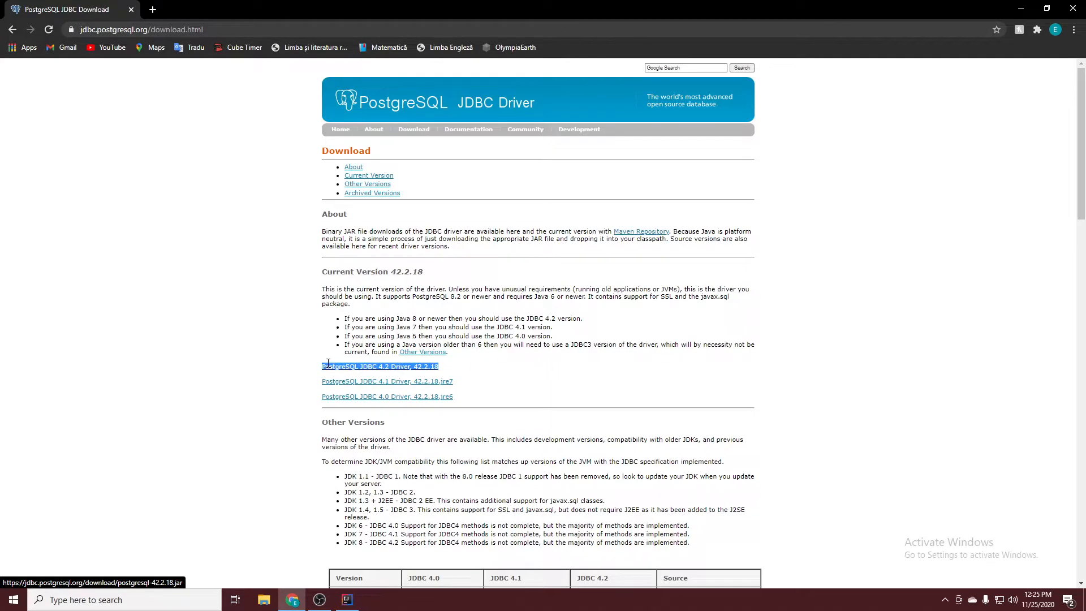
# Download and keep the PostgreSQL JDBC 4.2 Driver 42.2.18 JAR, then return to IntelliJ.
pyautogui.click(379, 366)
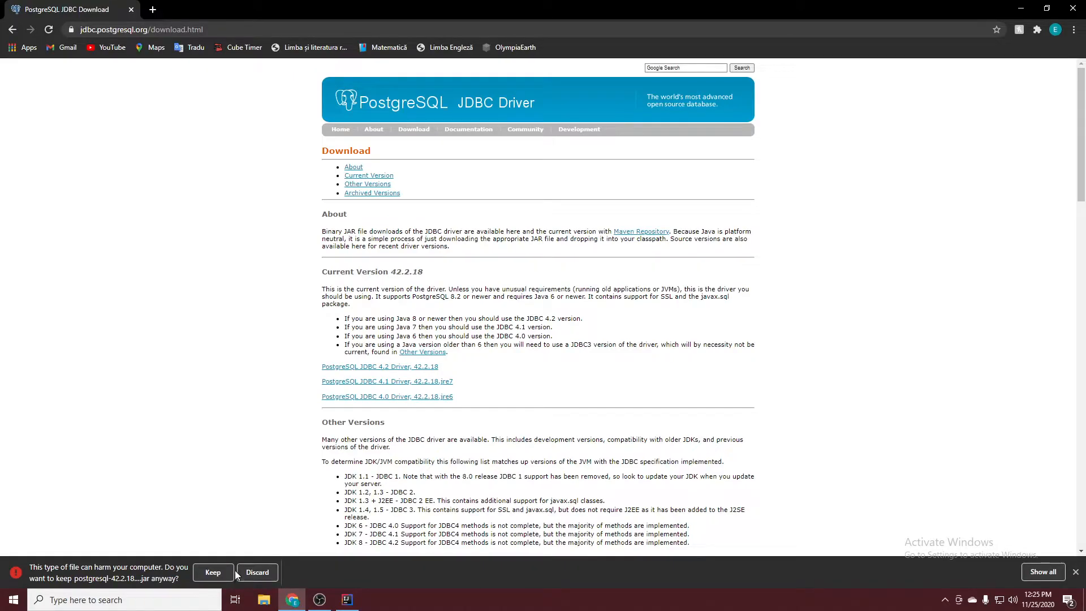
pyautogui.click(212, 572)
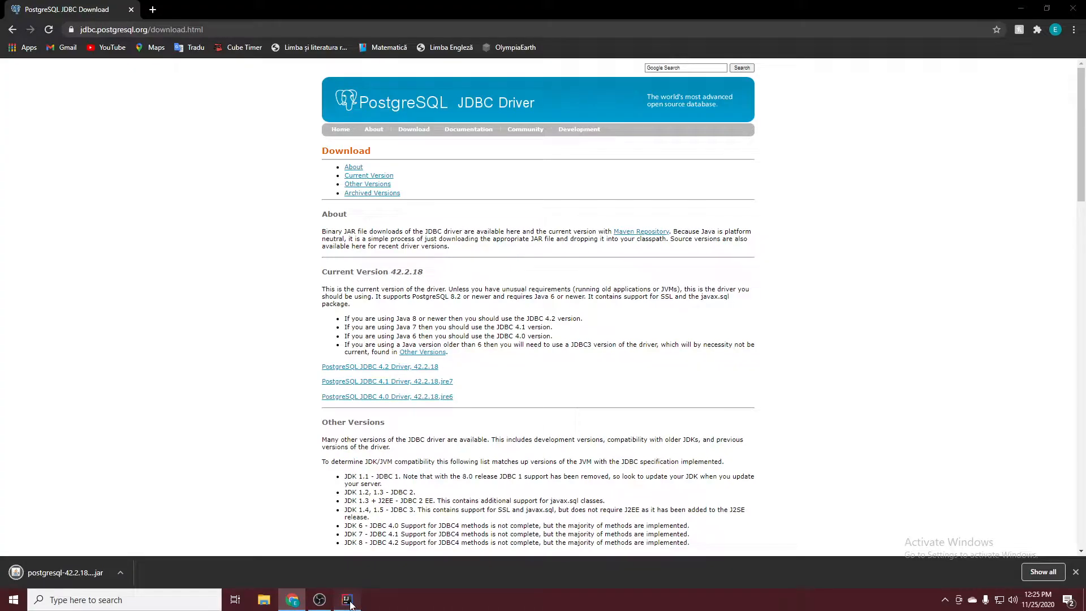
pyautogui.click(346, 600)
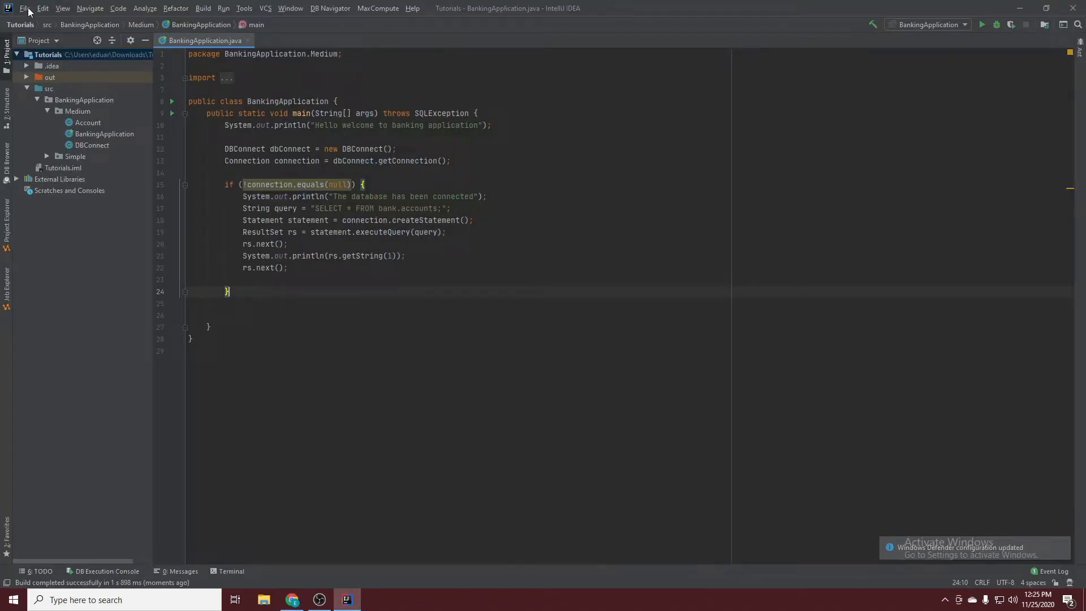
# In Project Structure, choose 'JARs or directories...' under the Tutorials module's Dependencies.
pyautogui.click(25, 7)
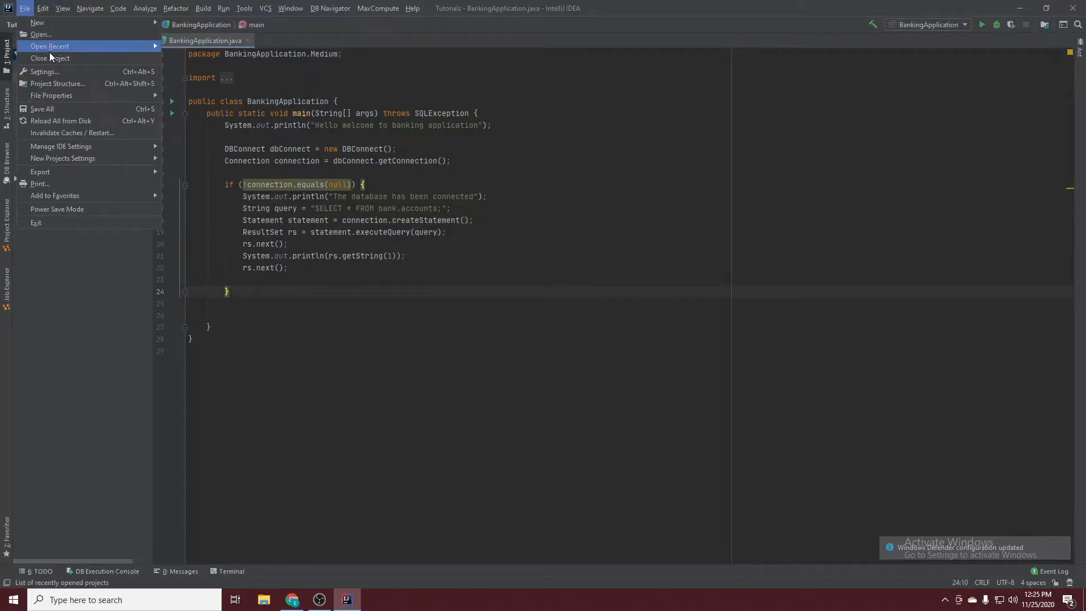
pyautogui.moveTo(58, 83)
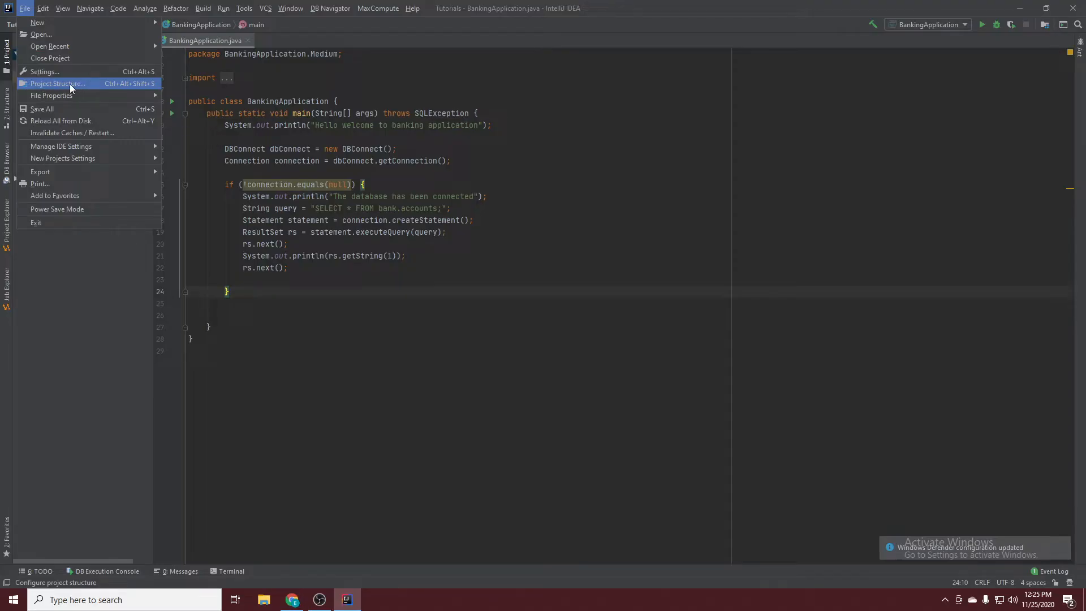
pyautogui.click(58, 83)
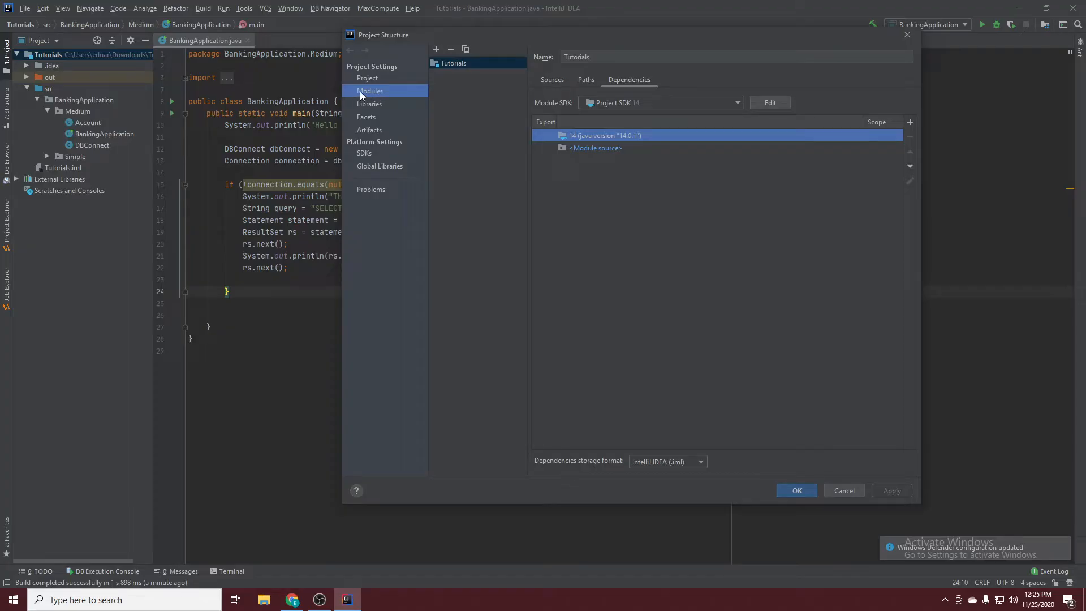
pyautogui.click(909, 123)
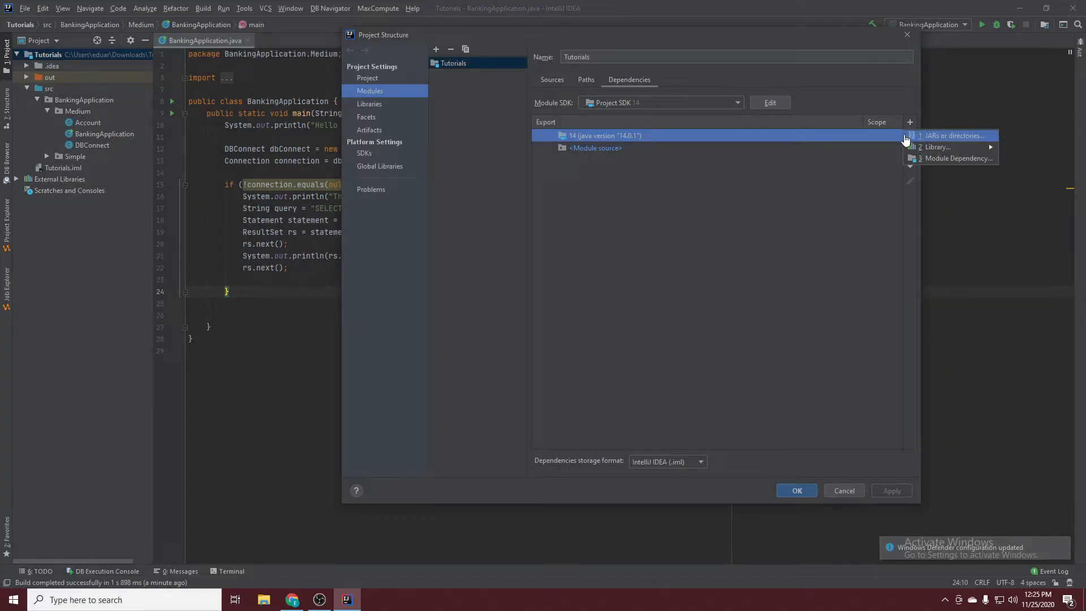
pyautogui.click(953, 135)
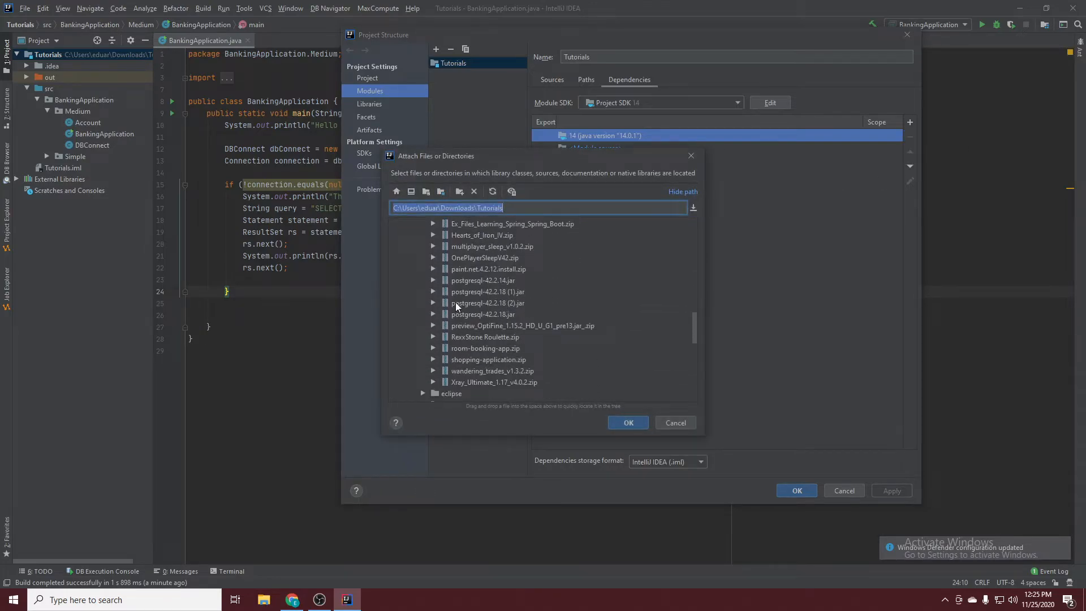
pyautogui.moveTo(535, 307)
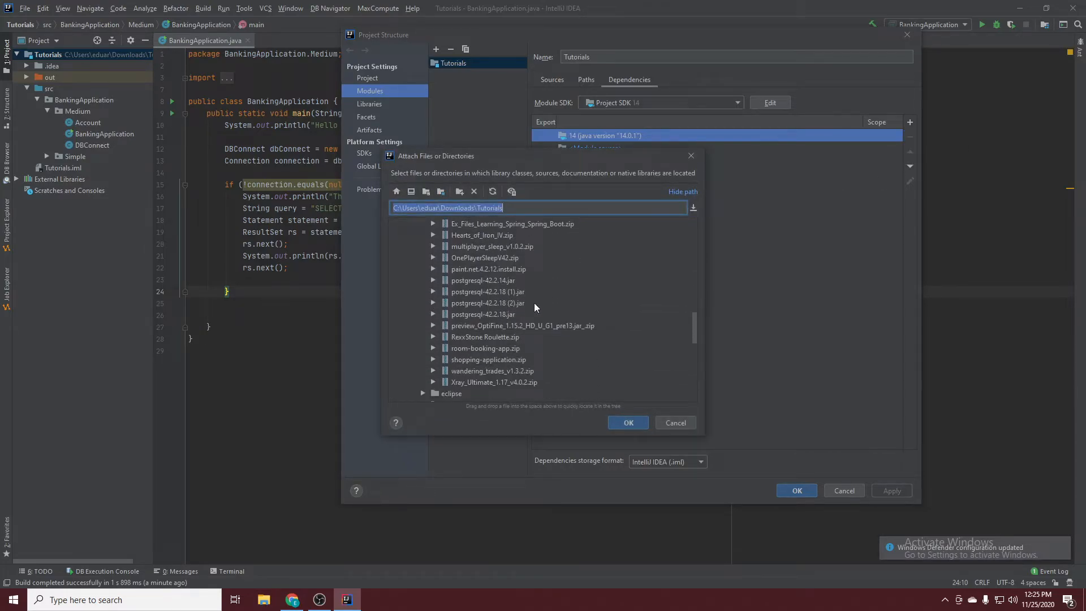
# Attach postgresql-42.2.18 (2).jar from Downloads as a dependency and apply the change.
pyautogui.click(488, 302)
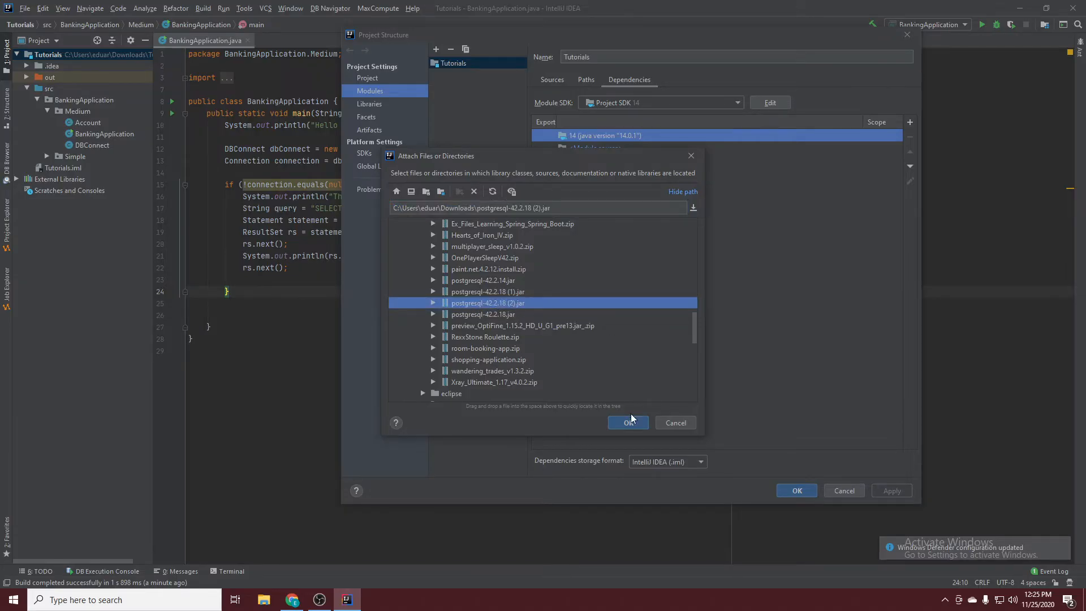
pyautogui.click(627, 423)
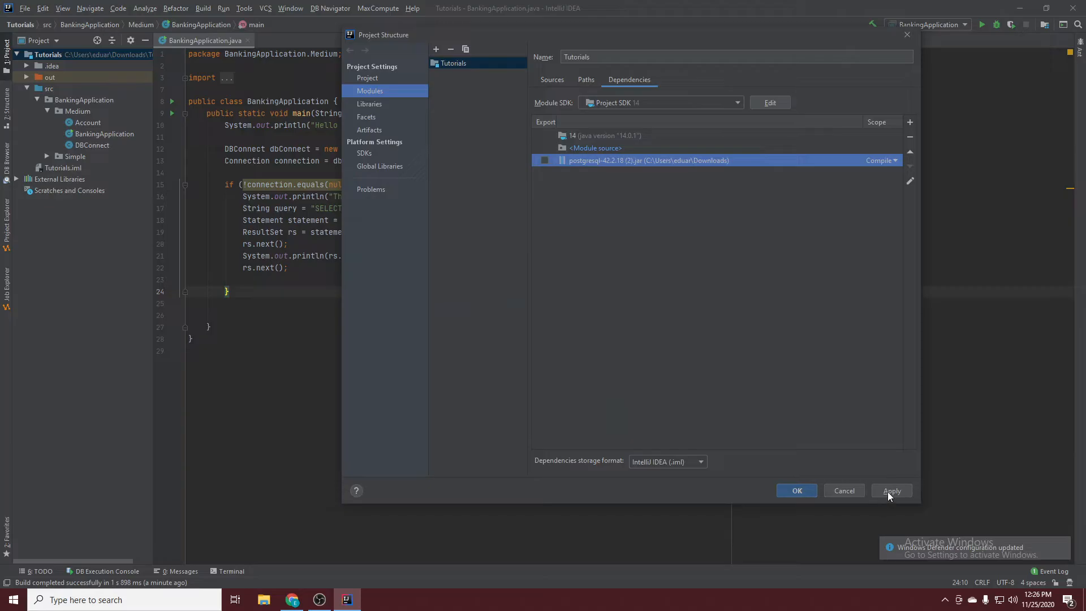
pyautogui.click(796, 490)
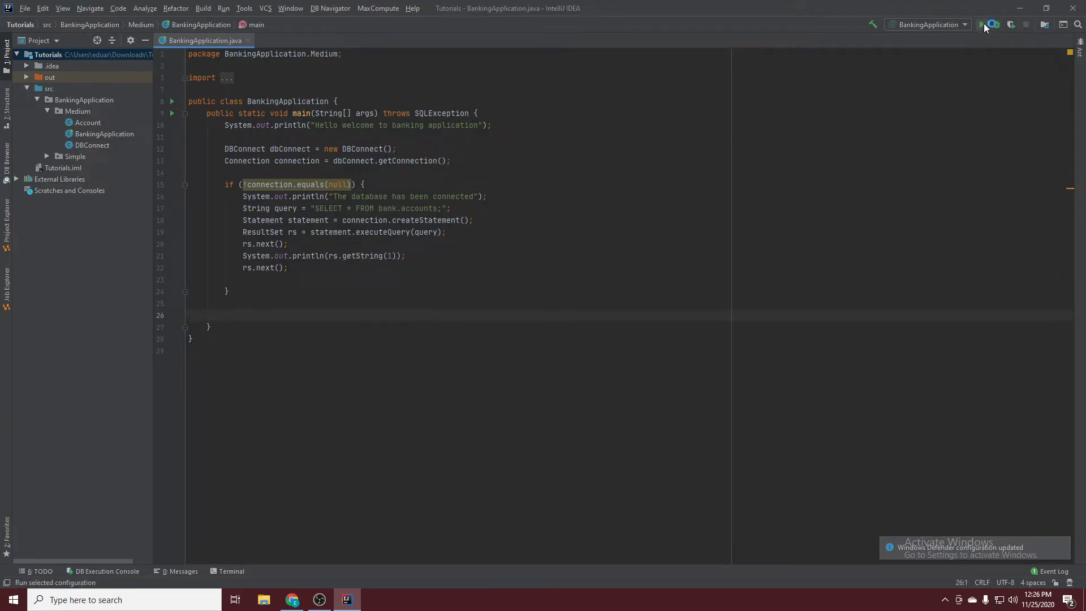
# Rerun BankingApplication and confirm it connects to the database, prints 37, and exits with 0.
pyautogui.click(983, 24)
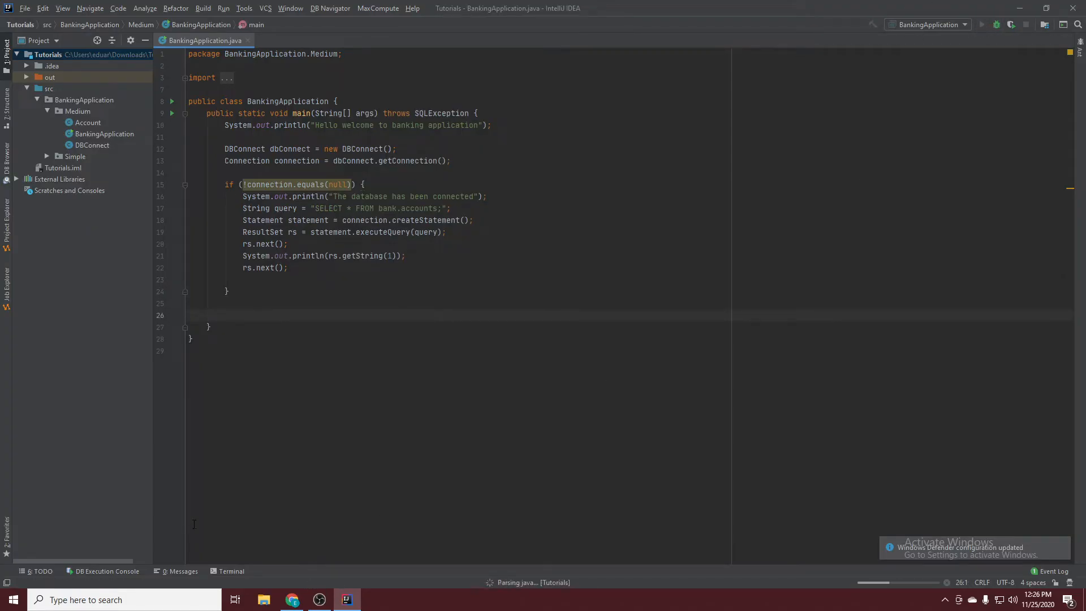
pyautogui.click(982, 25)
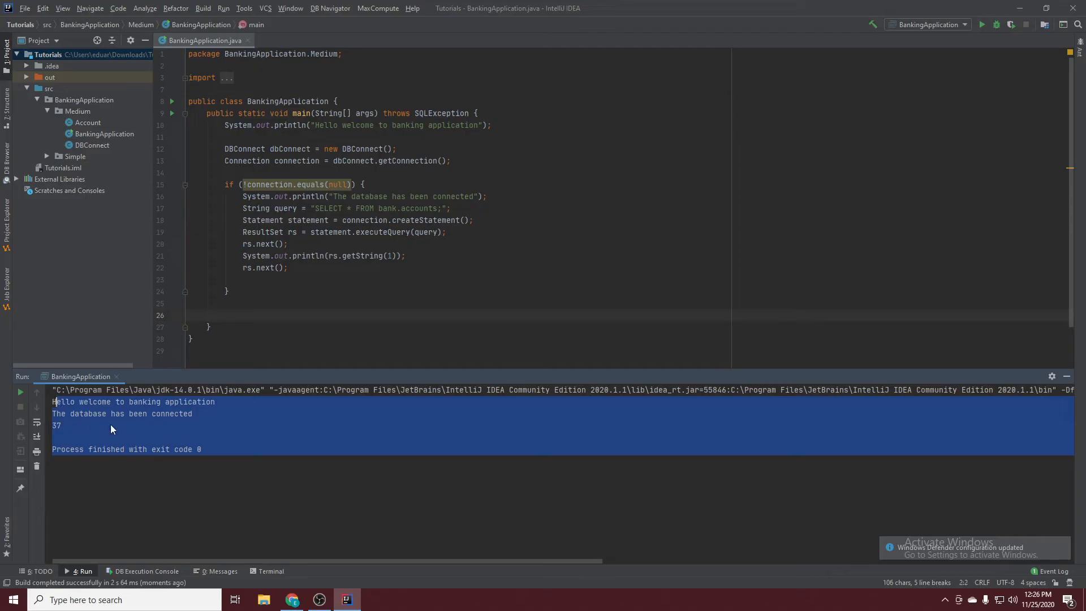